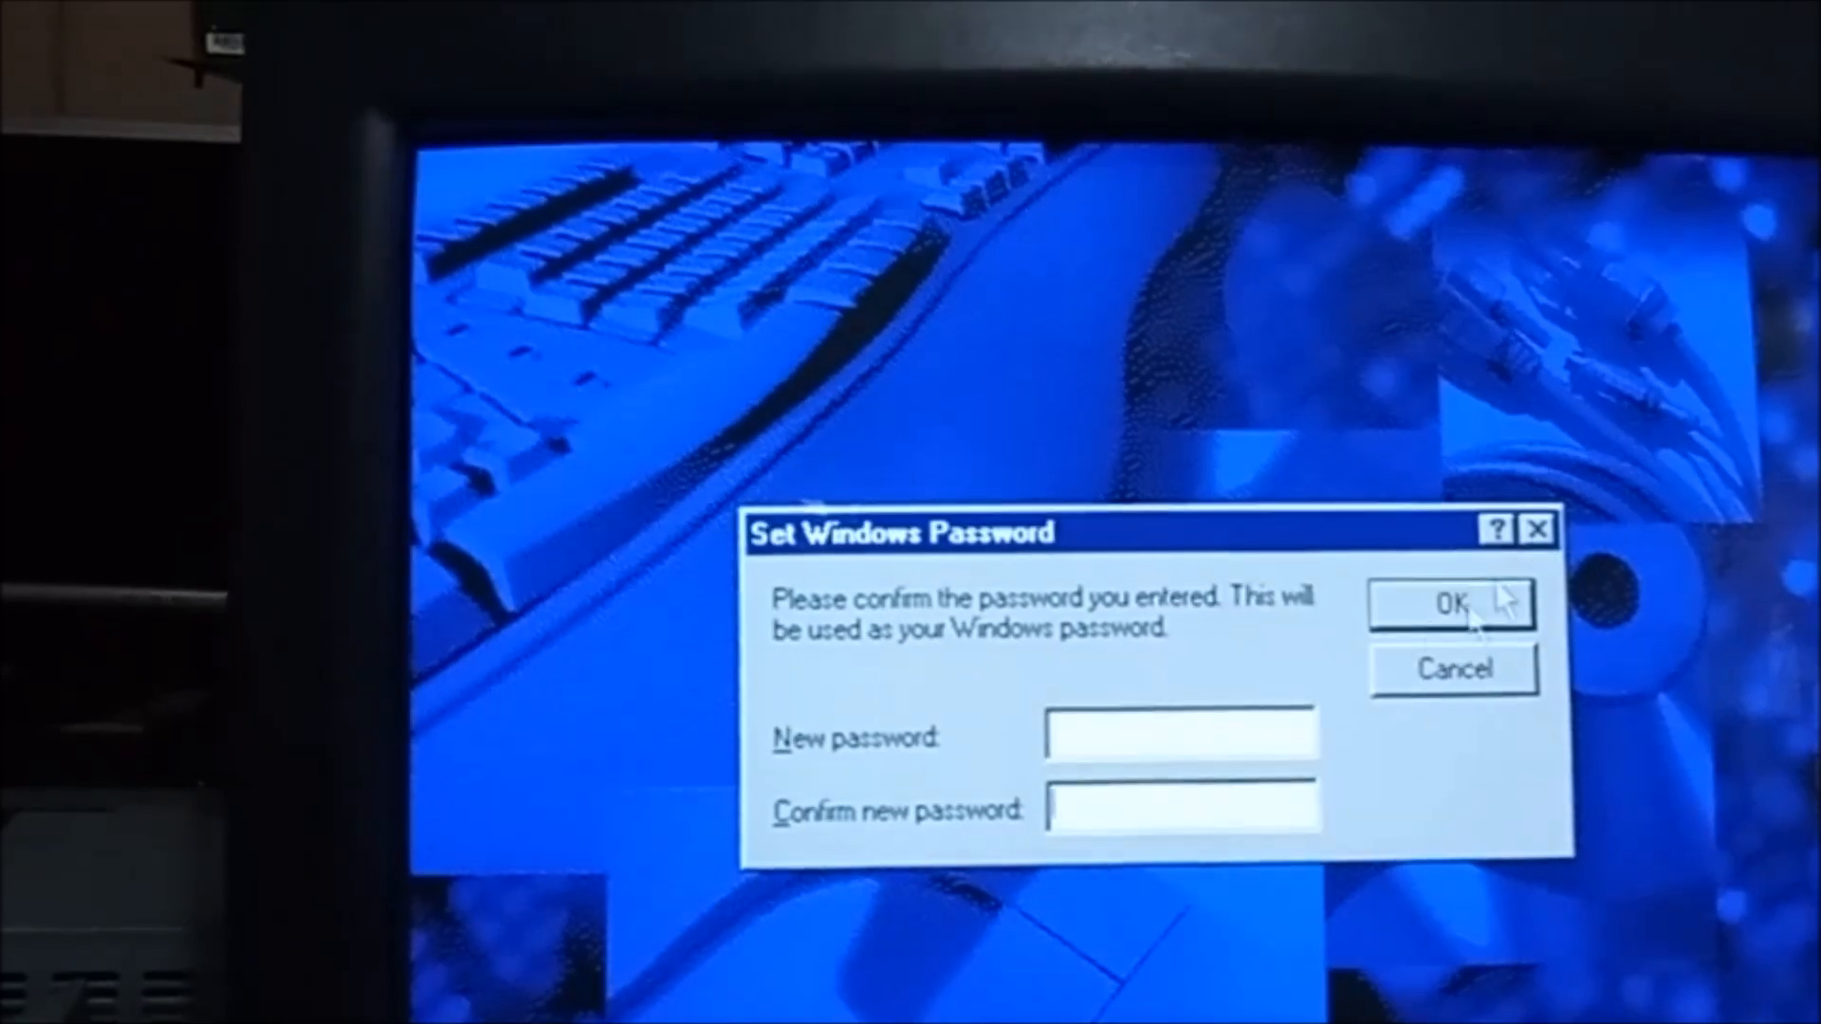
Accept a blank Windows password in the Set Windows Password dialog.
click(1449, 603)
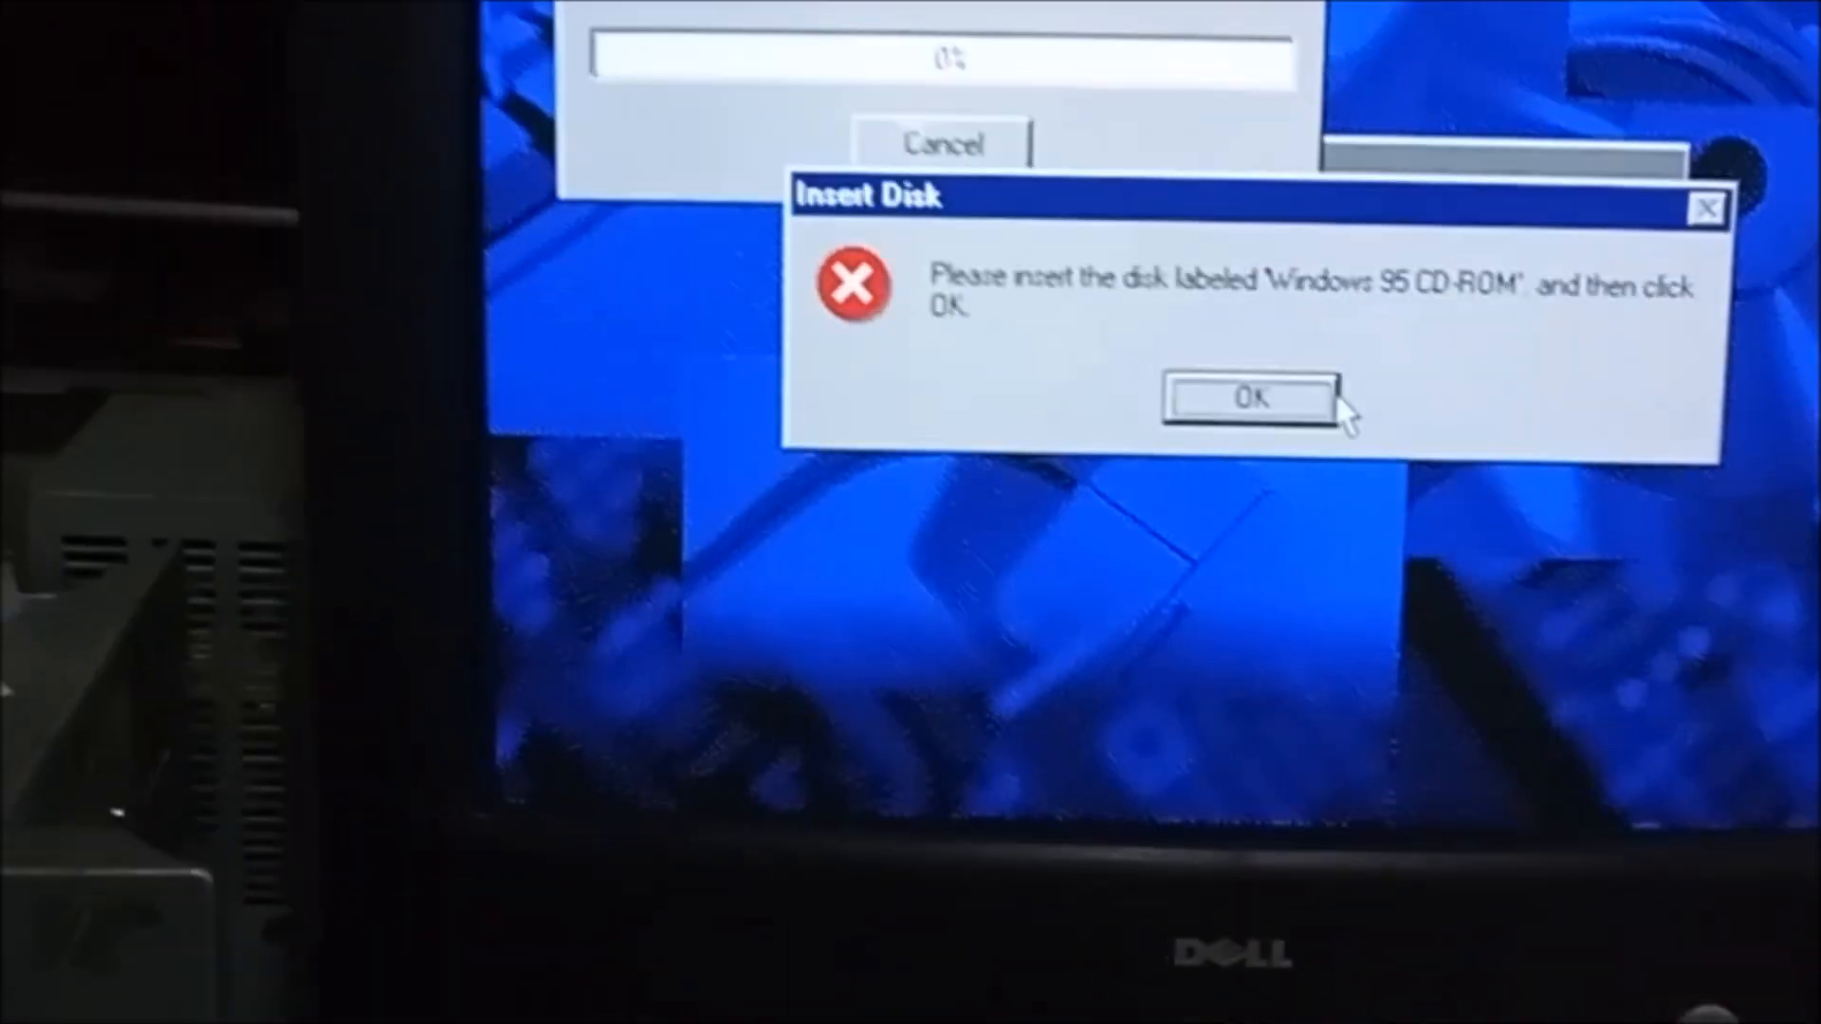
Acknowledge the Insert Disk request for the Windows 95 CD-ROM.
click(1250, 398)
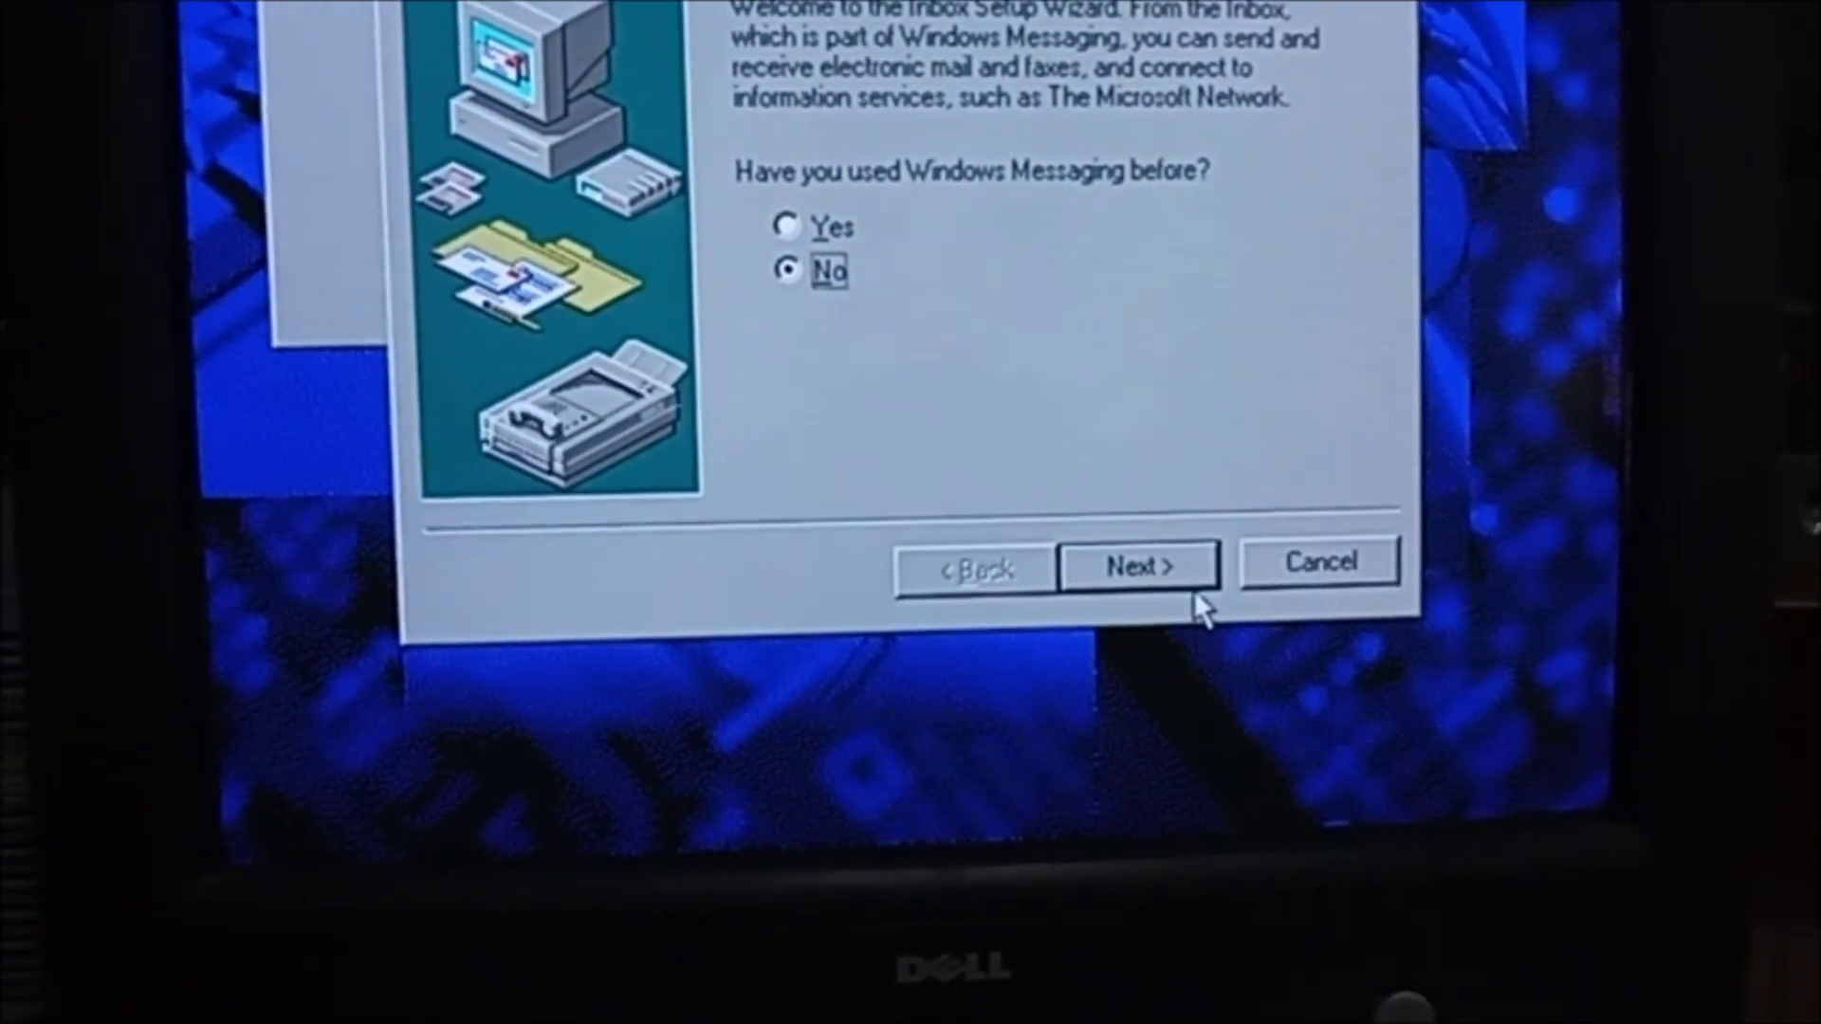
Keep Microsoft Fax, Microsoft Mail and The Microsoft Network checked and continue to Location Information.
click(1136, 565)
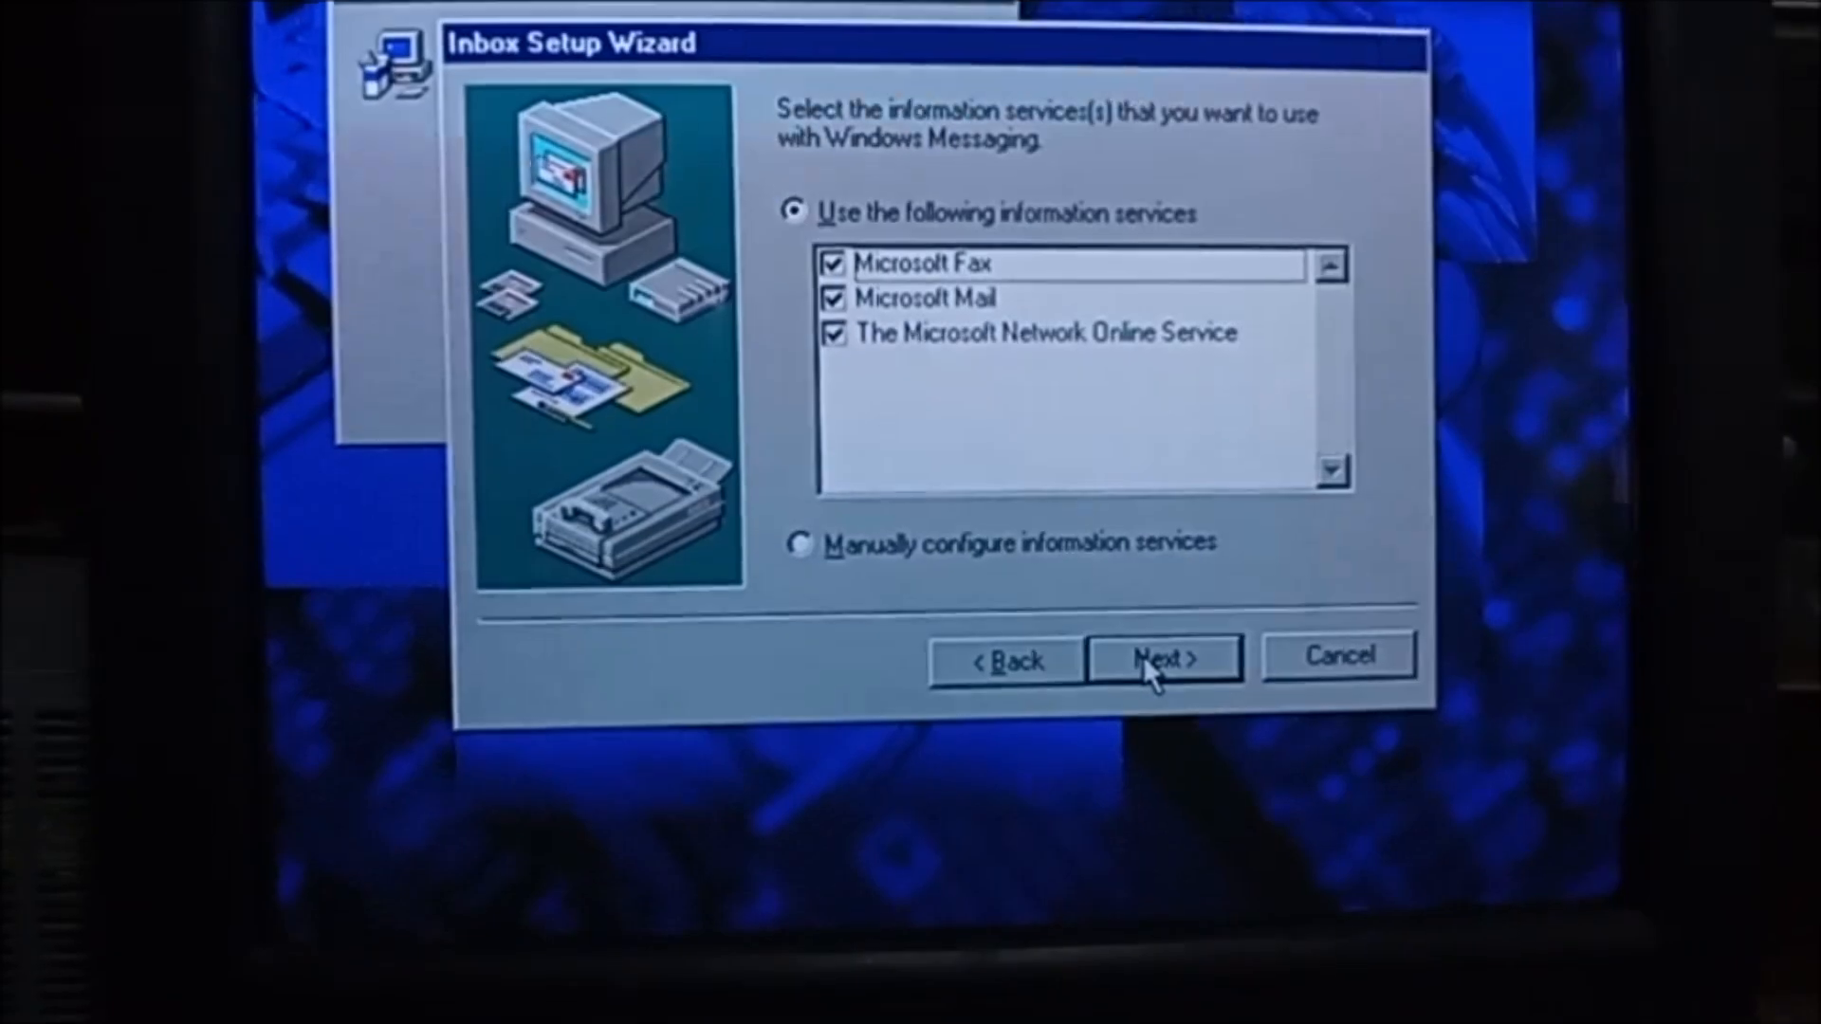
click(1163, 658)
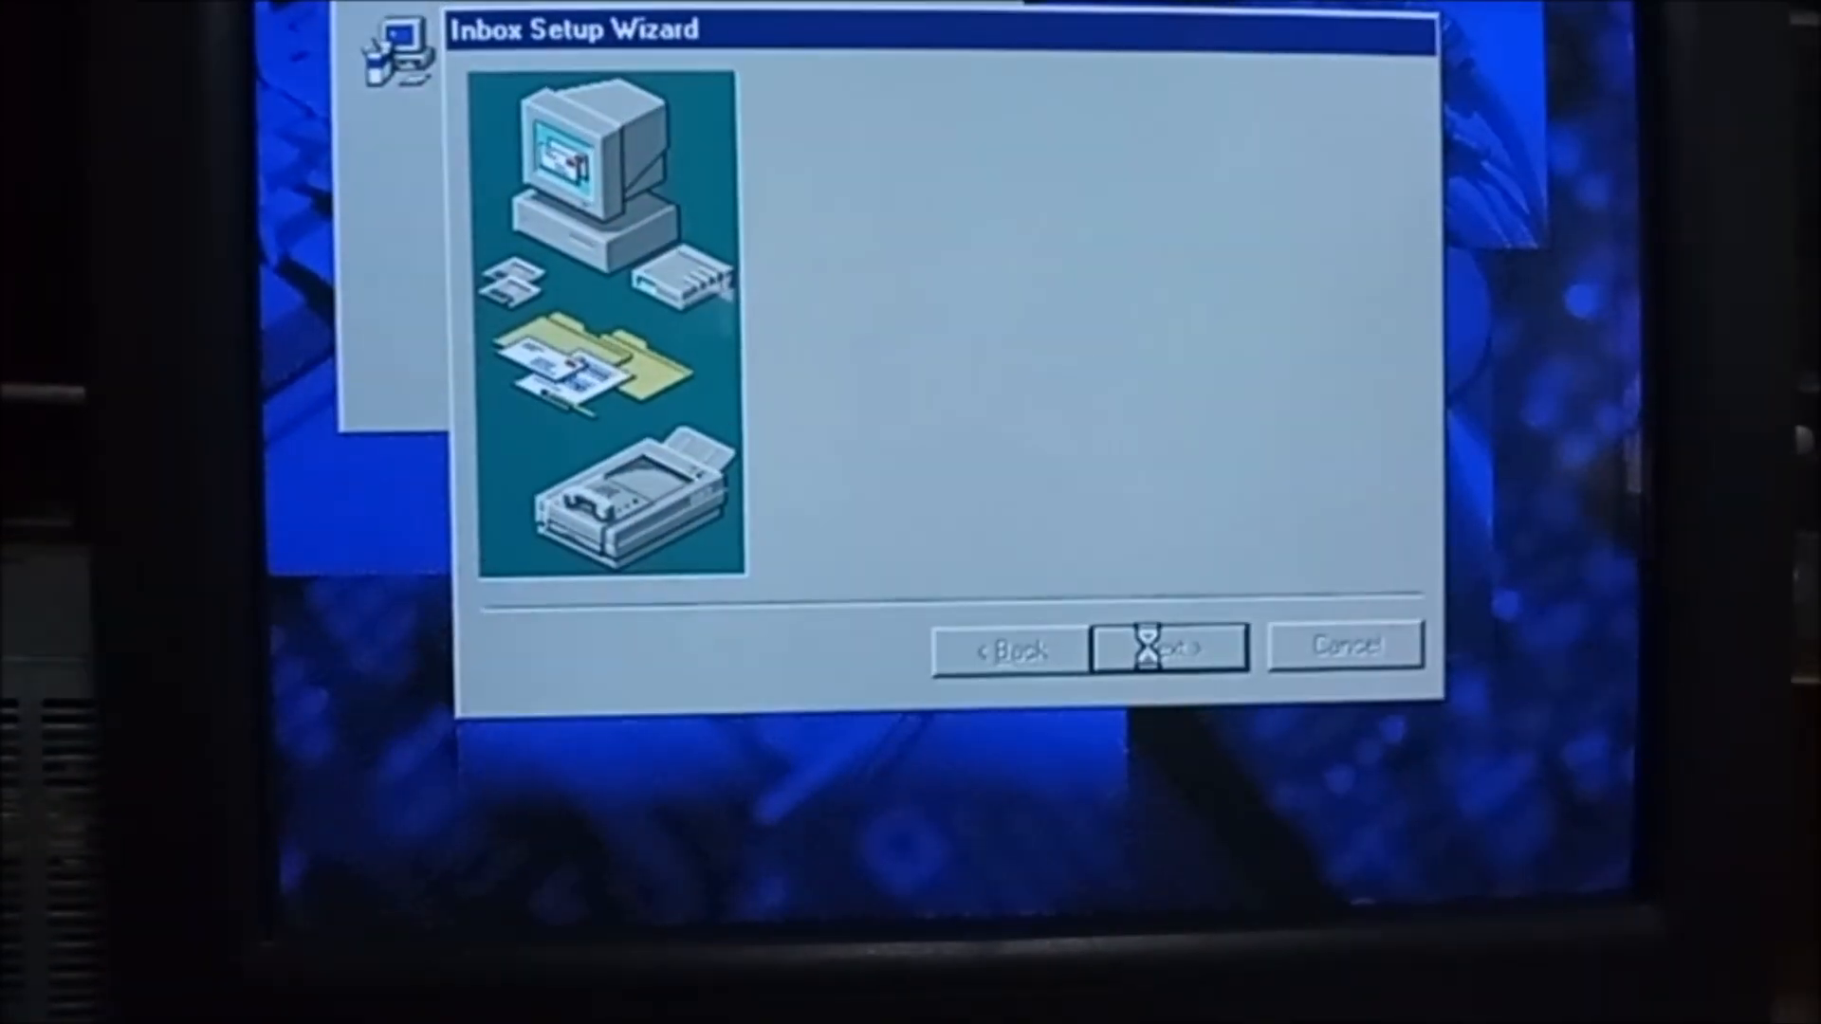
click(1167, 645)
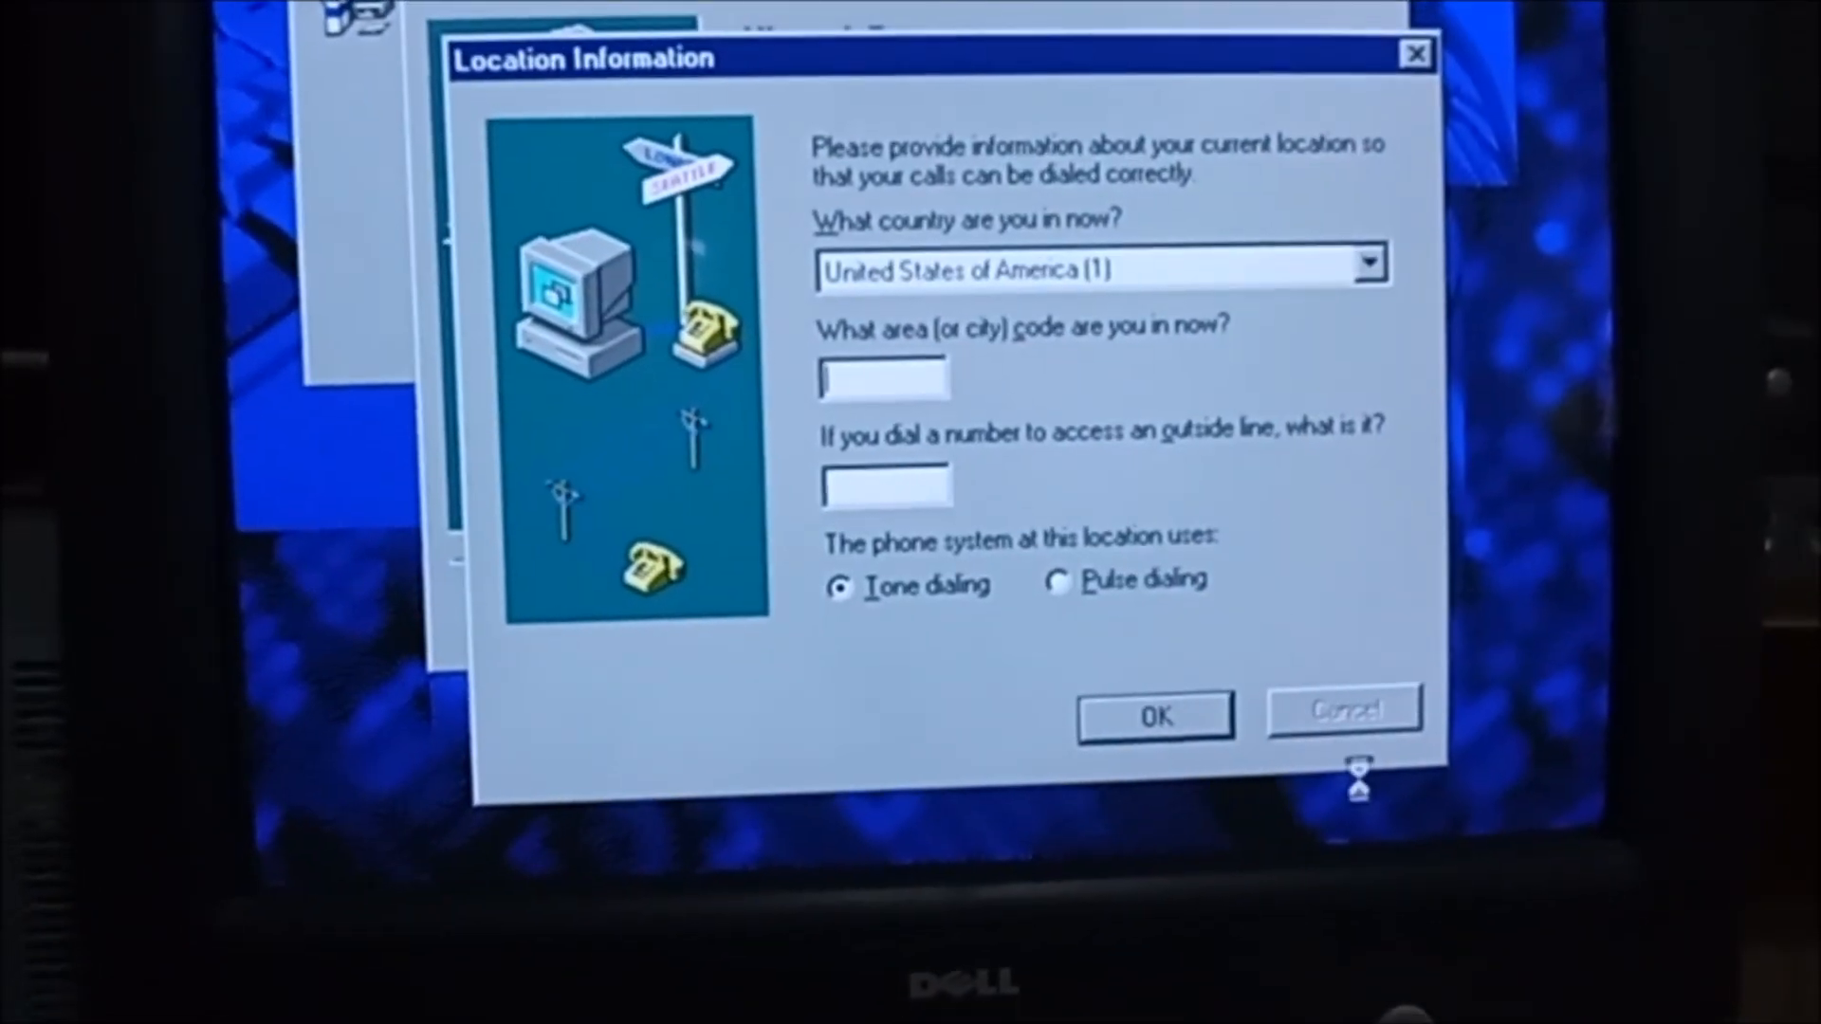
Browse the 'What country are you in now?' list, with United States still entered.
click(1370, 263)
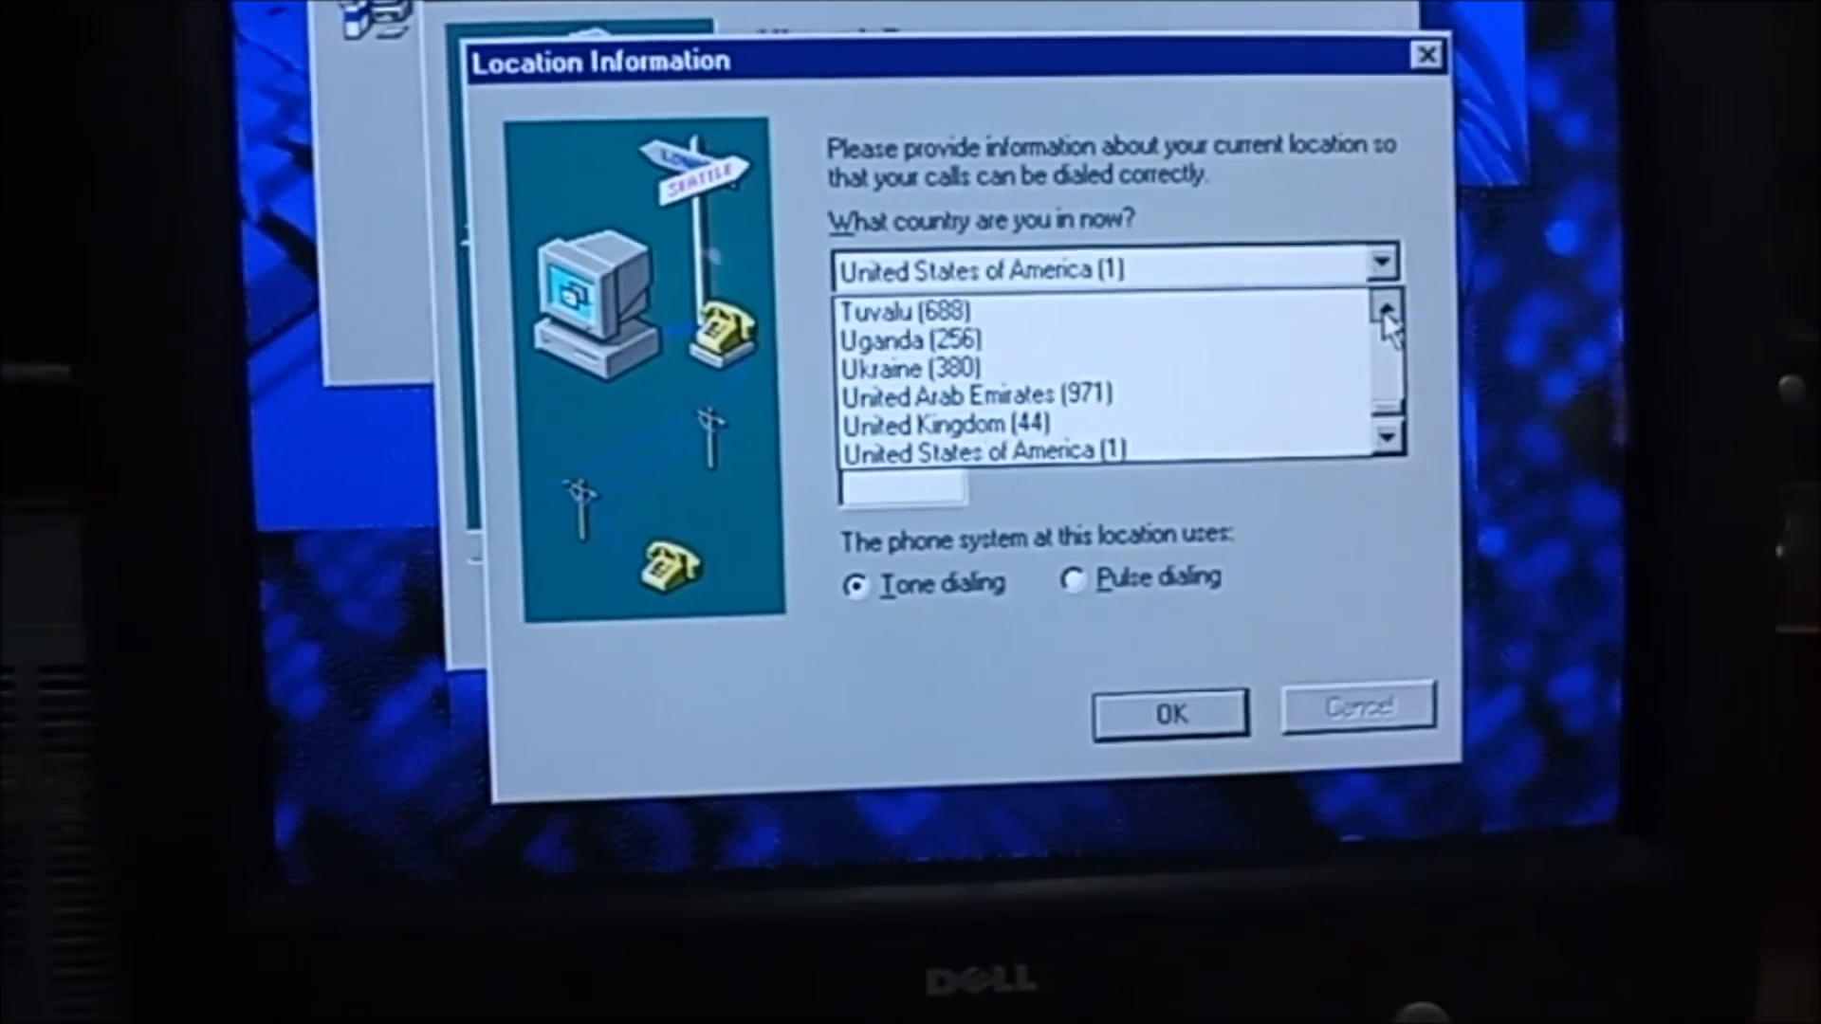
click(1383, 307)
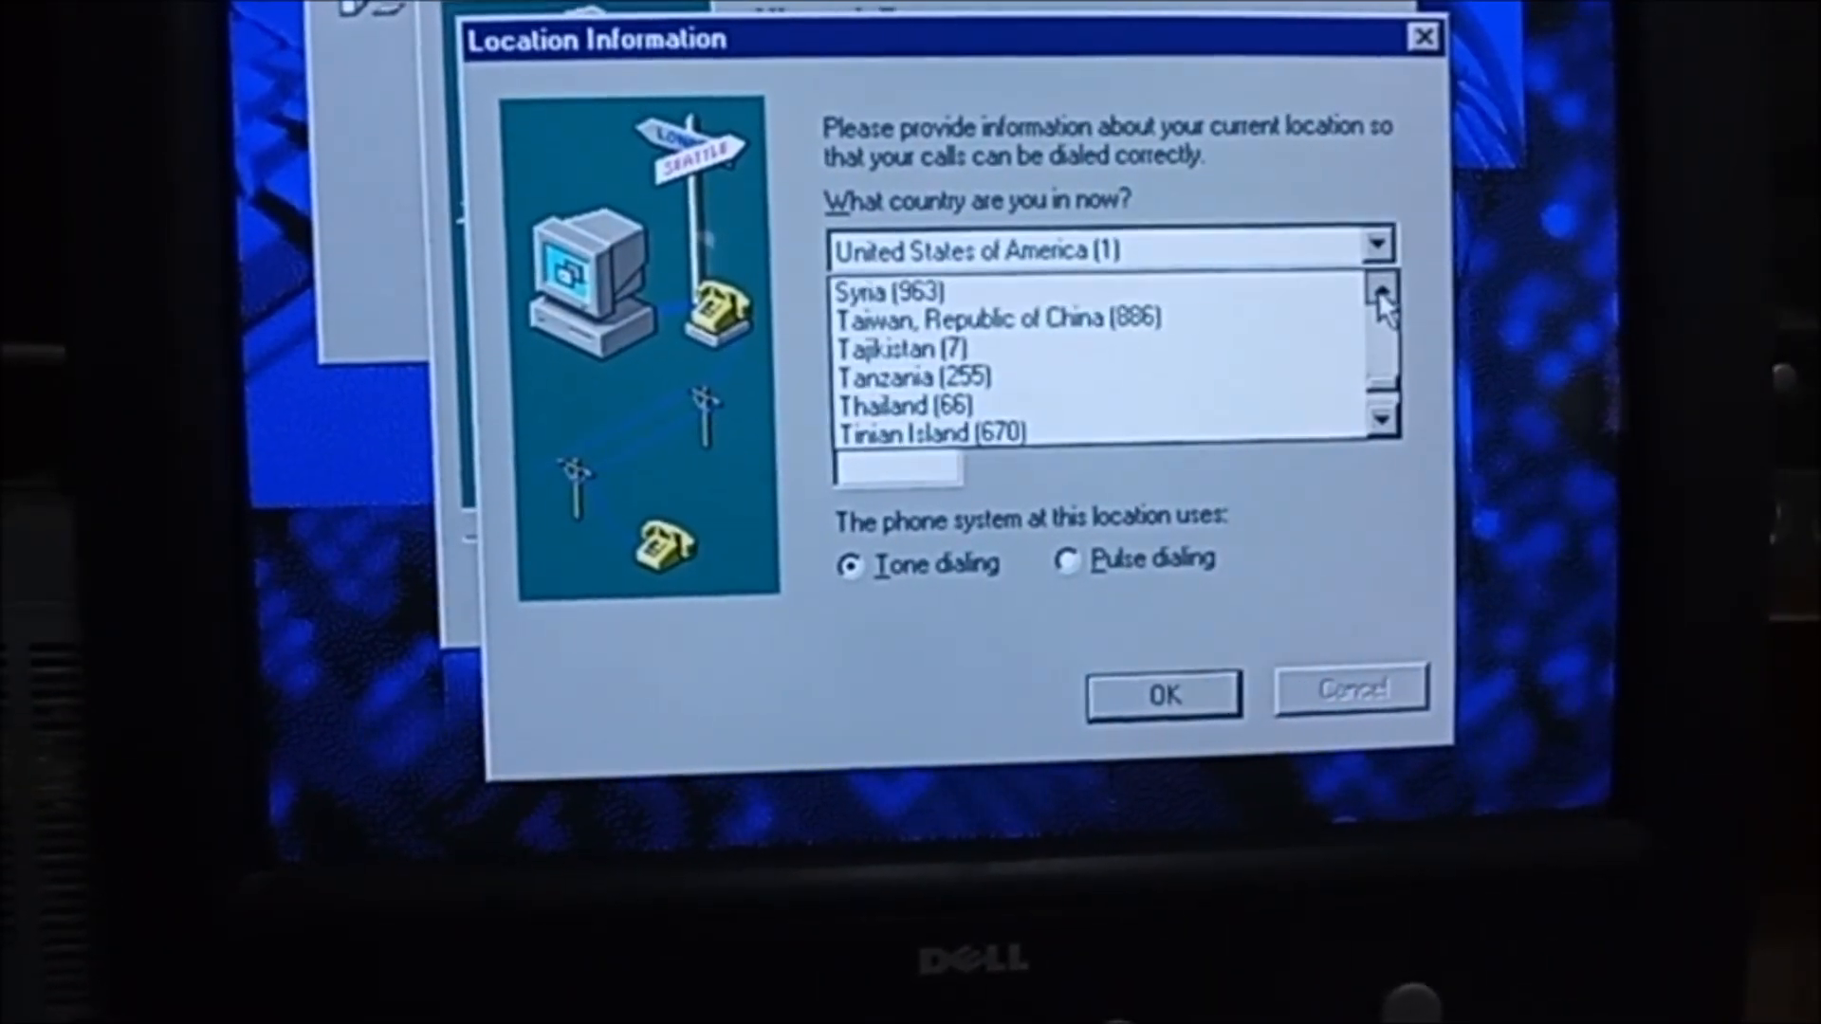